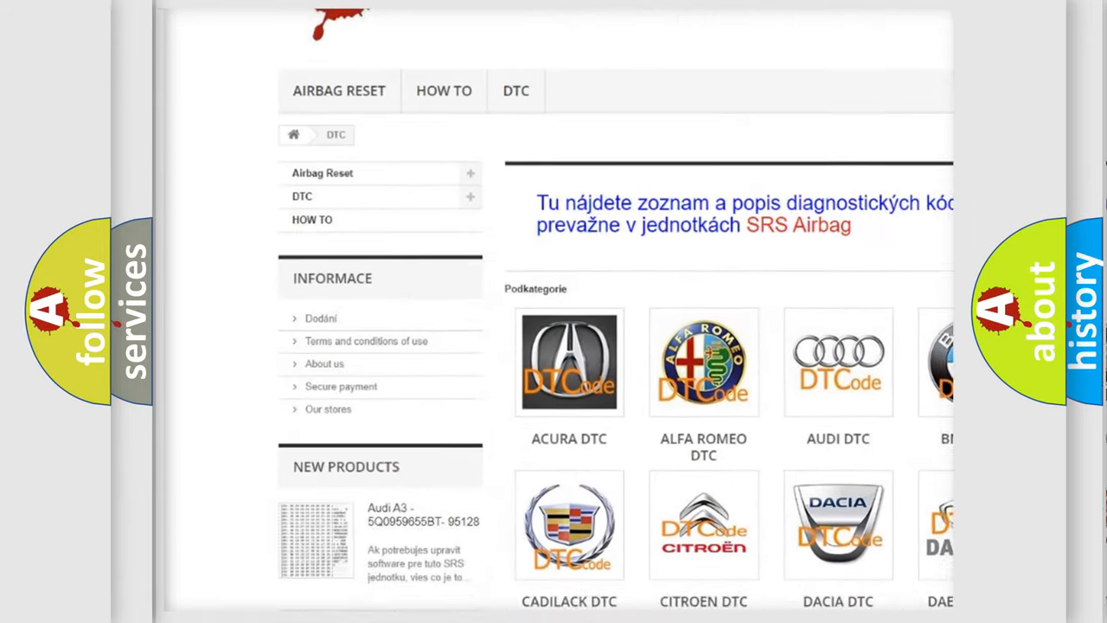
scroll(down, 3)
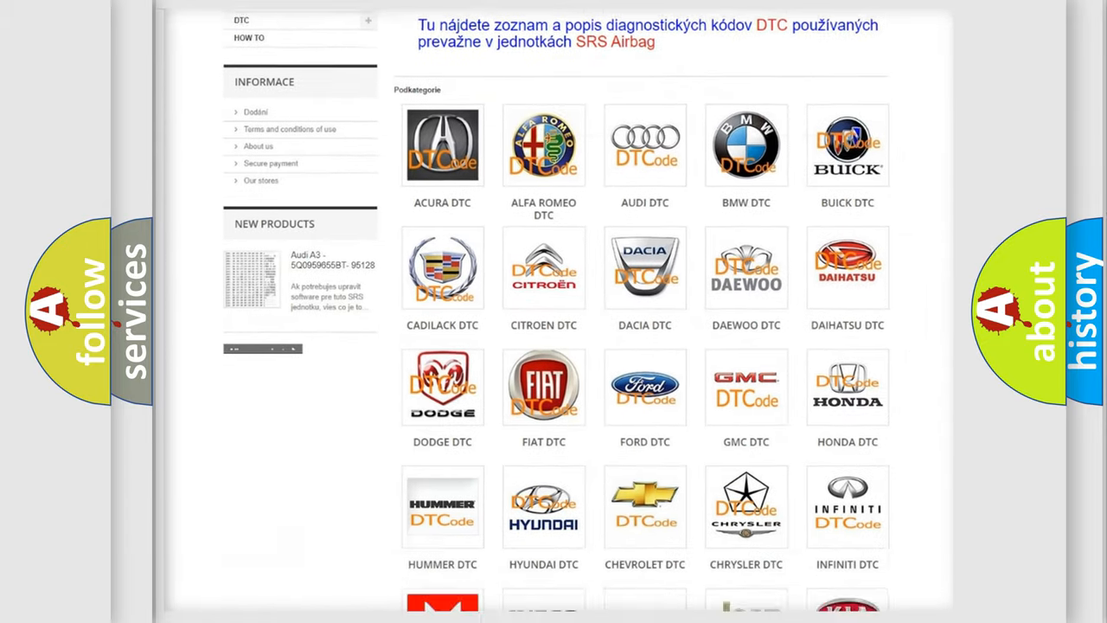
scroll(down, 3)
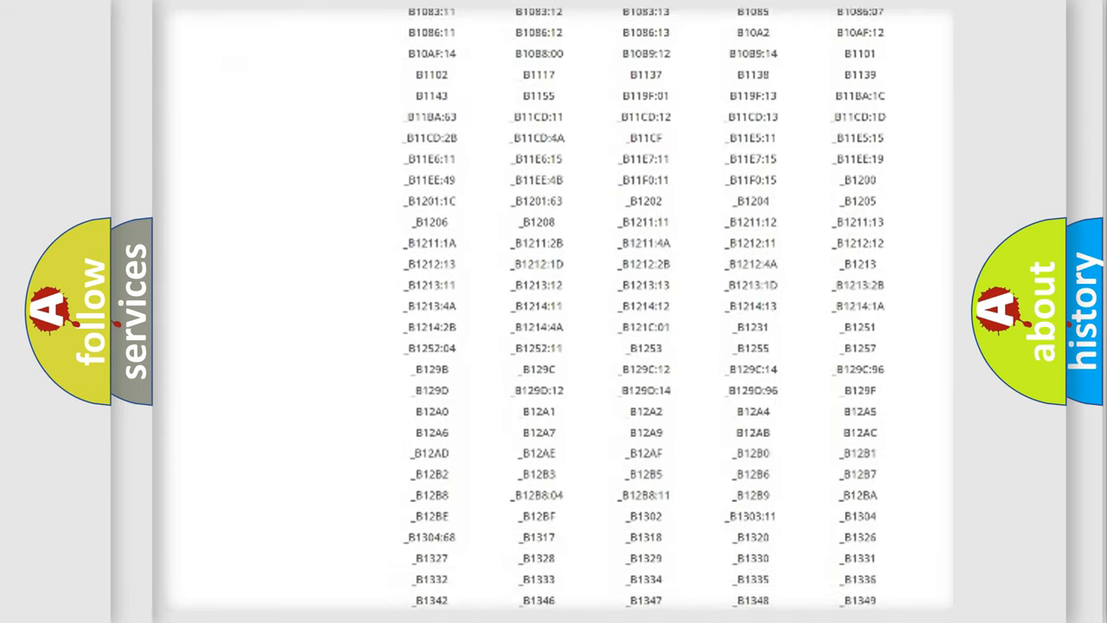
scroll(down, 3)
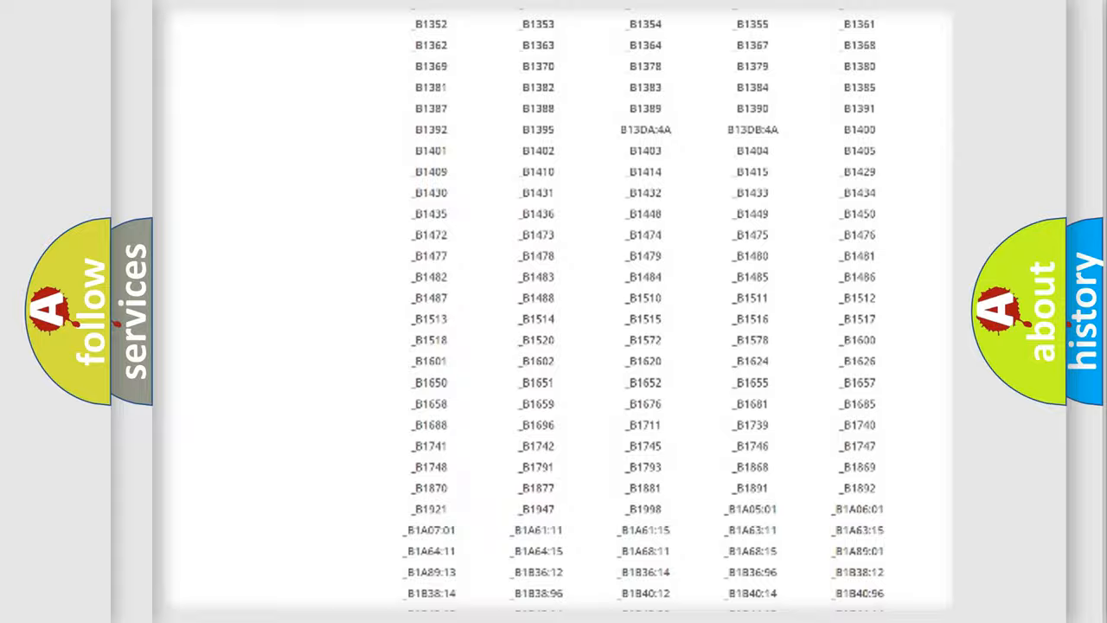